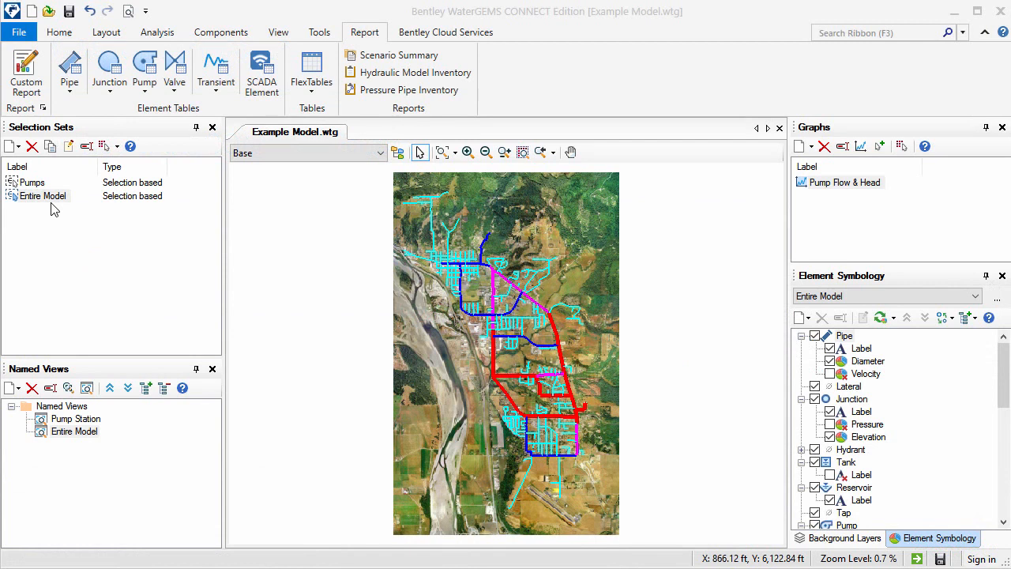
{"action": "mouse_move", "coordinate": [55, 188]}
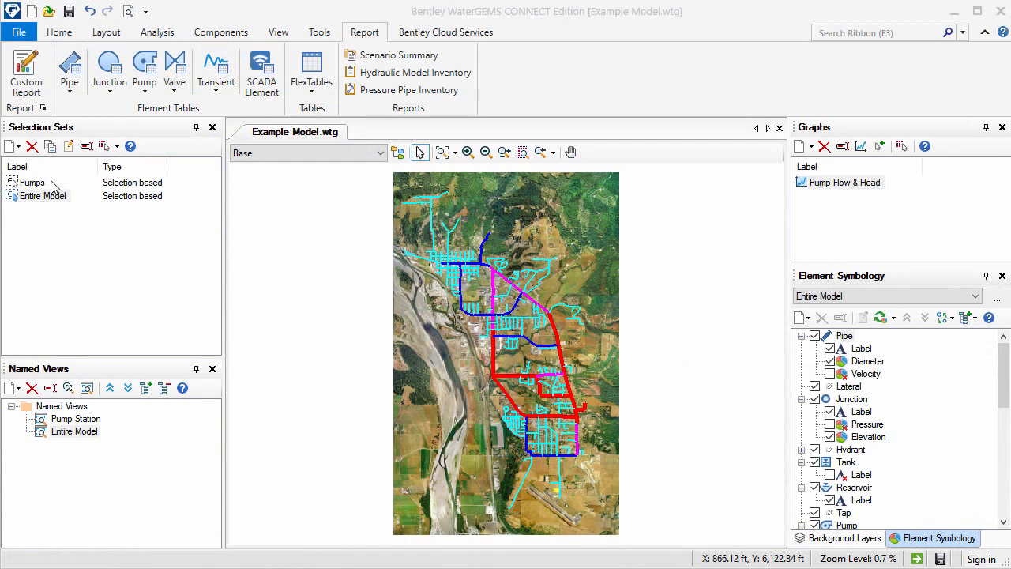
- Open Custom Report from the Report tab and title it 'Example Model'
{"action": "left_click", "coordinate": [43, 195]}
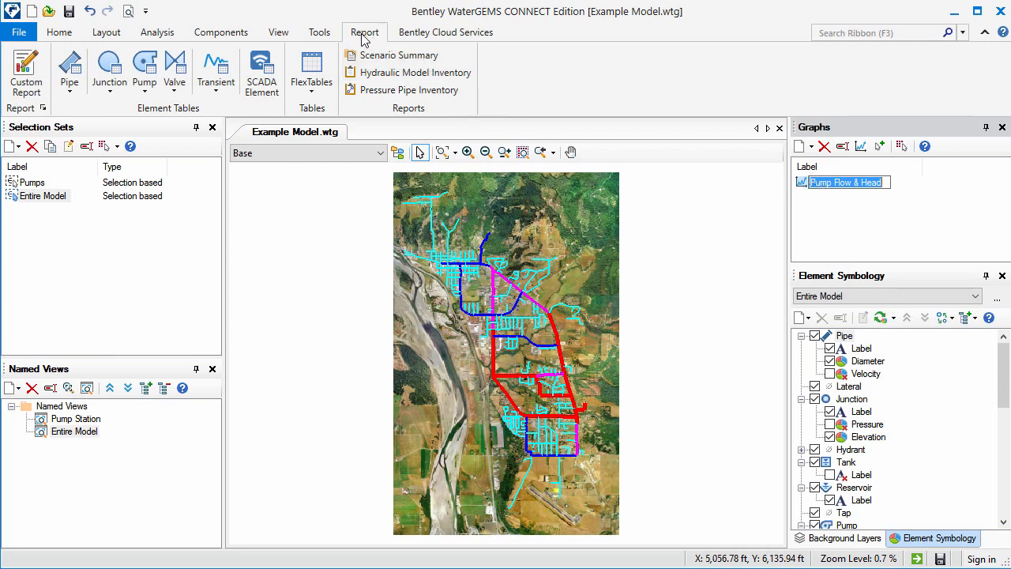
{"action": "left_click", "coordinate": [26, 71]}
{"action": "type", "text": "E"}
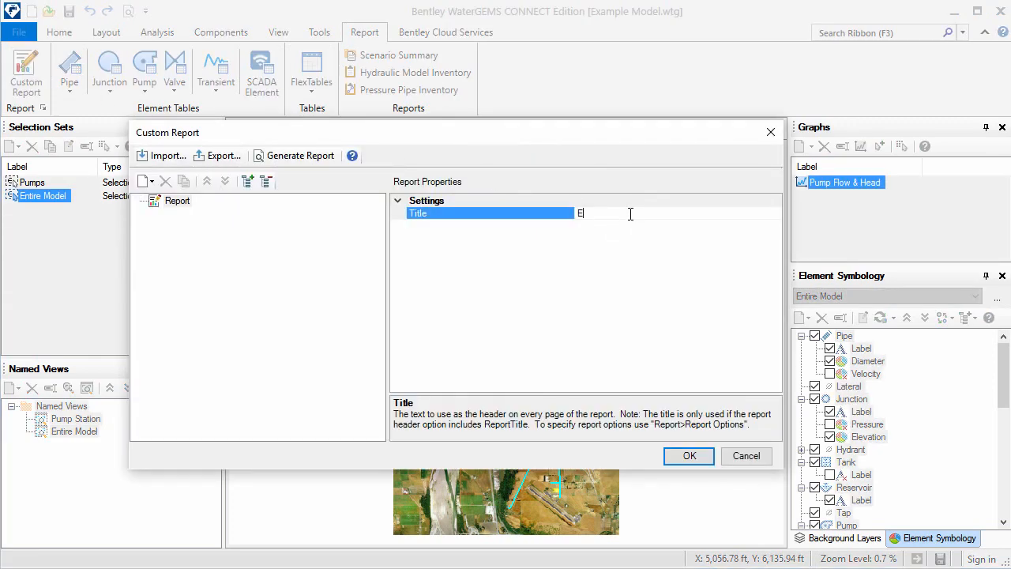
{"action": "type", "text": "xample Model"}
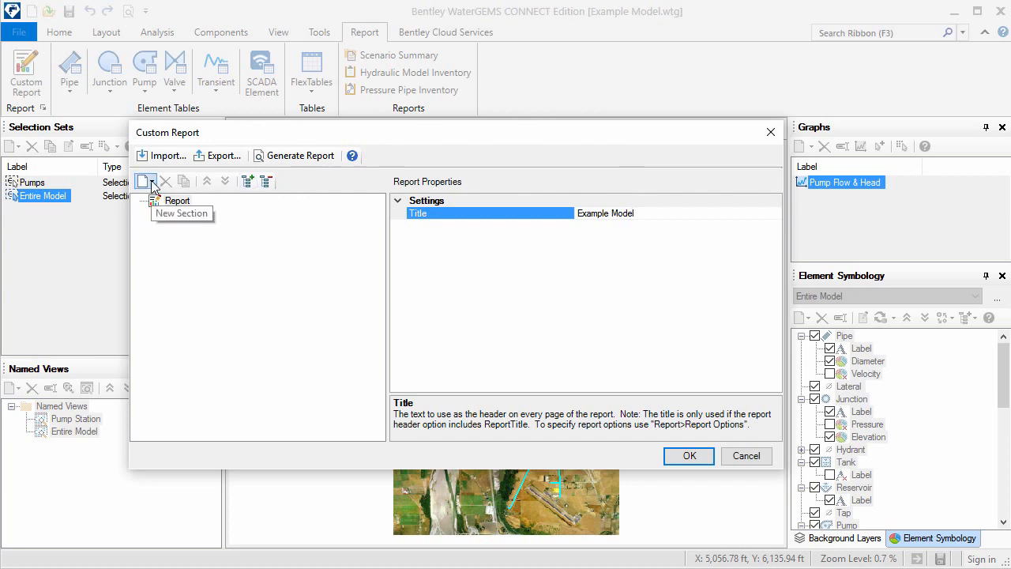
- Add Hydraulic Model Properties and a Scenario section set to Base
{"action": "left_click", "coordinate": [145, 181]}
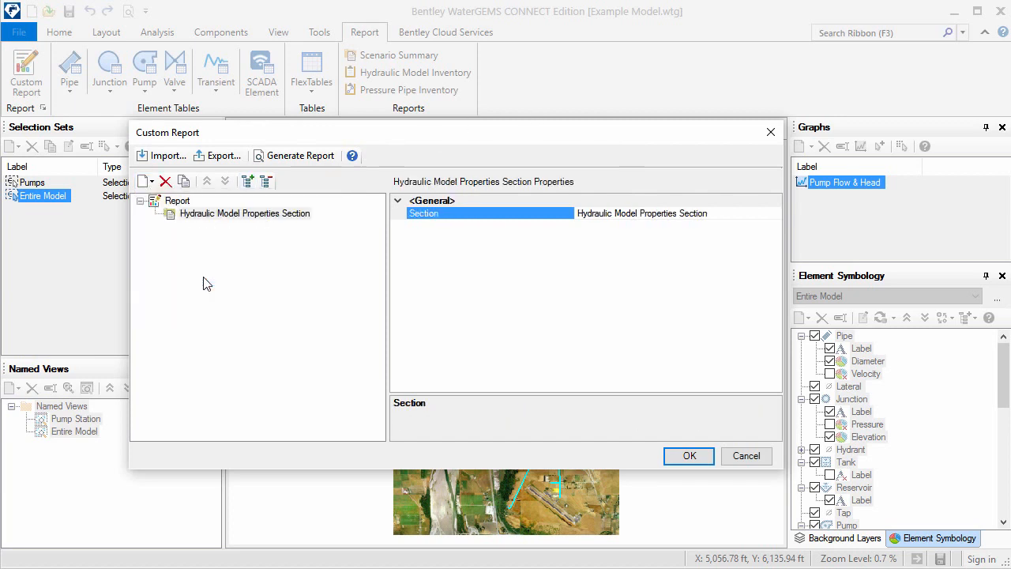
{"action": "left_click", "coordinate": [148, 181]}
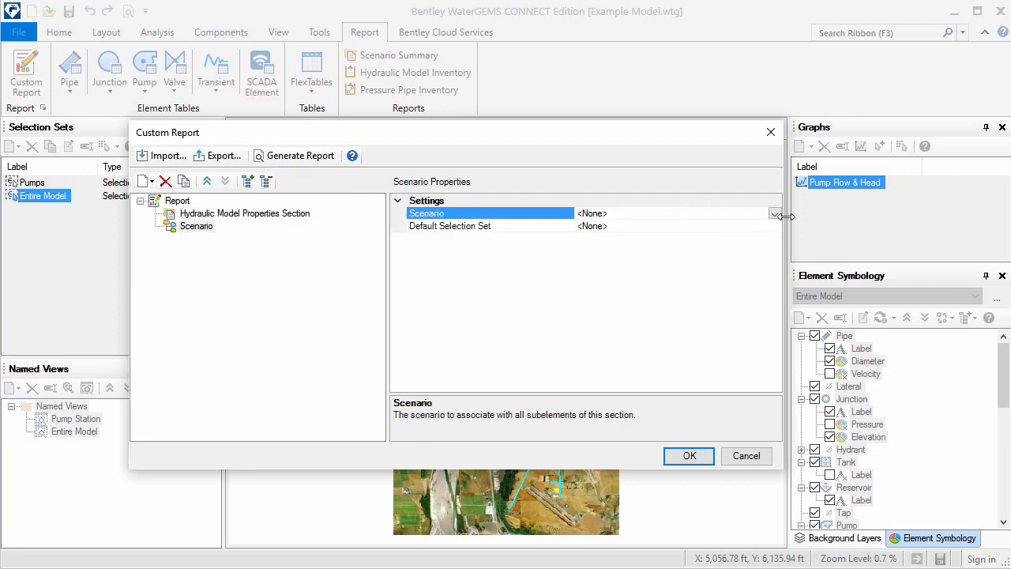
{"action": "left_click", "coordinate": [774, 213]}
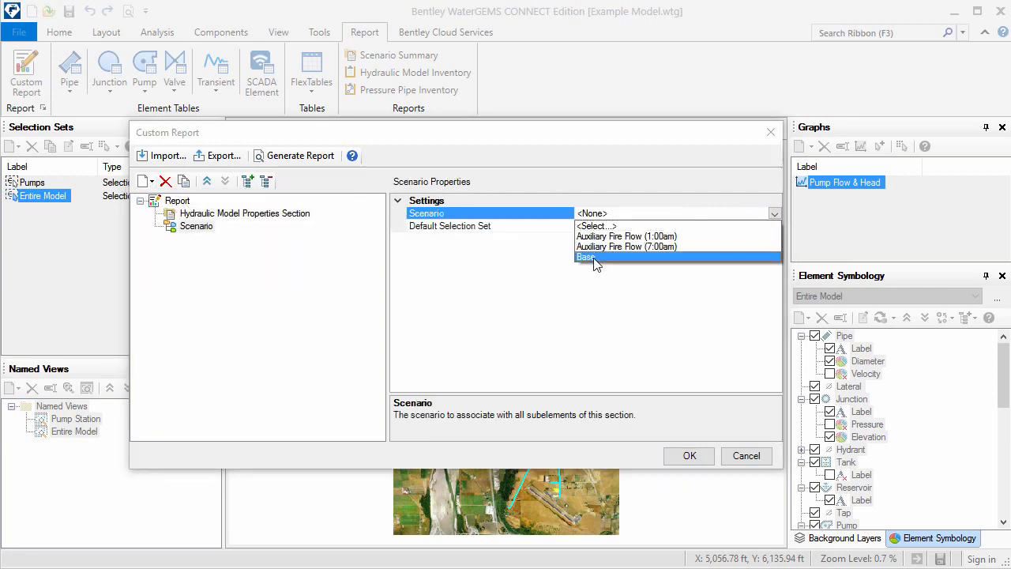
{"action": "left_click", "coordinate": [586, 257]}
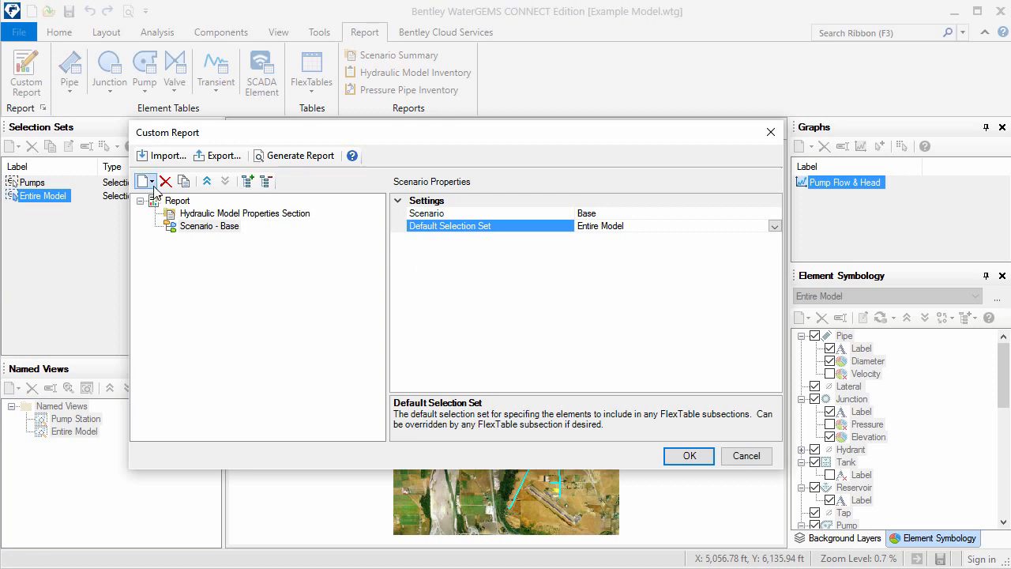
- Add a map view under Base with Entire Model view name and symbology
{"action": "right_click", "coordinate": [209, 226]}
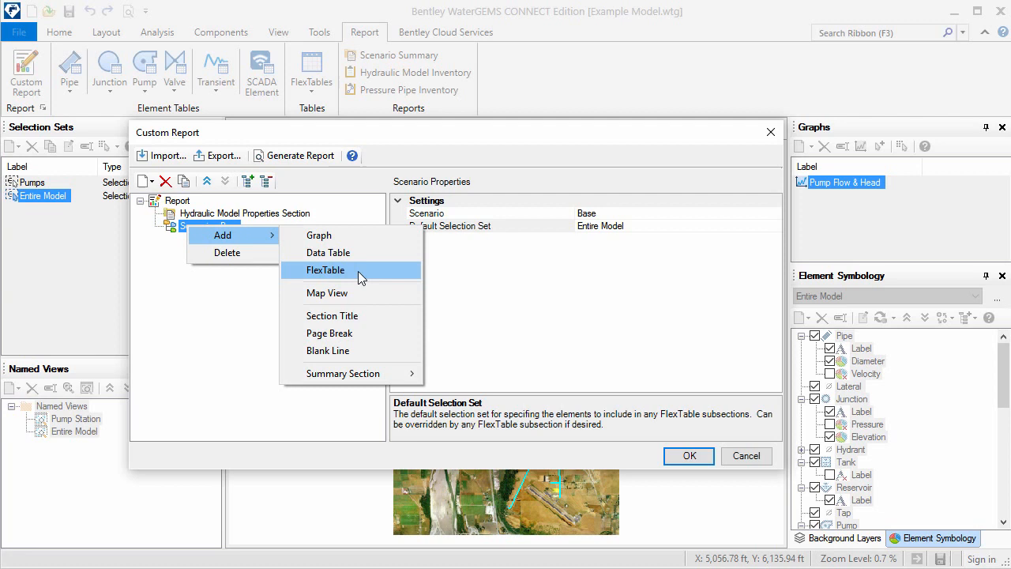
{"action": "mouse_move", "coordinate": [360, 293]}
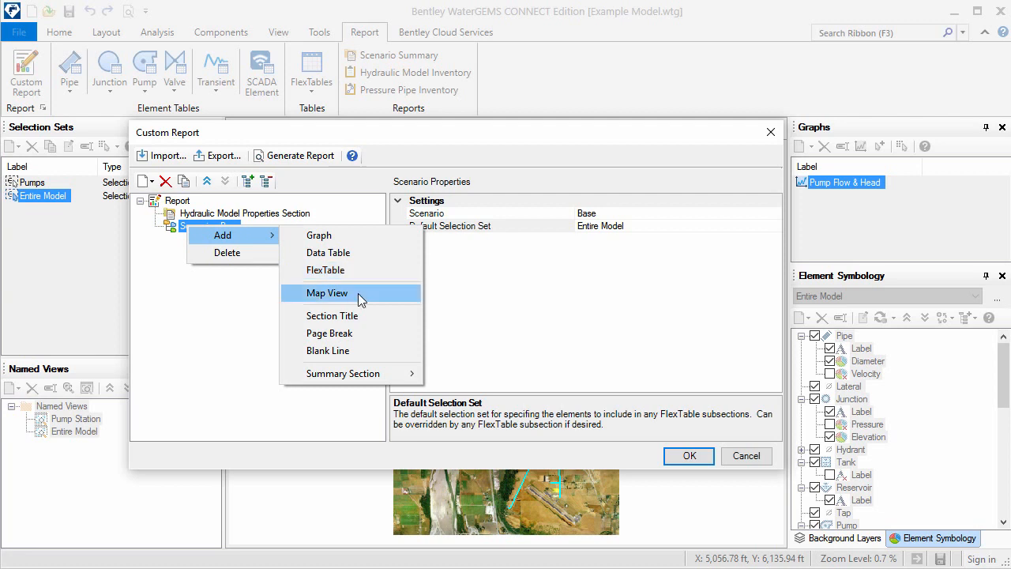
{"action": "left_click", "coordinate": [327, 293]}
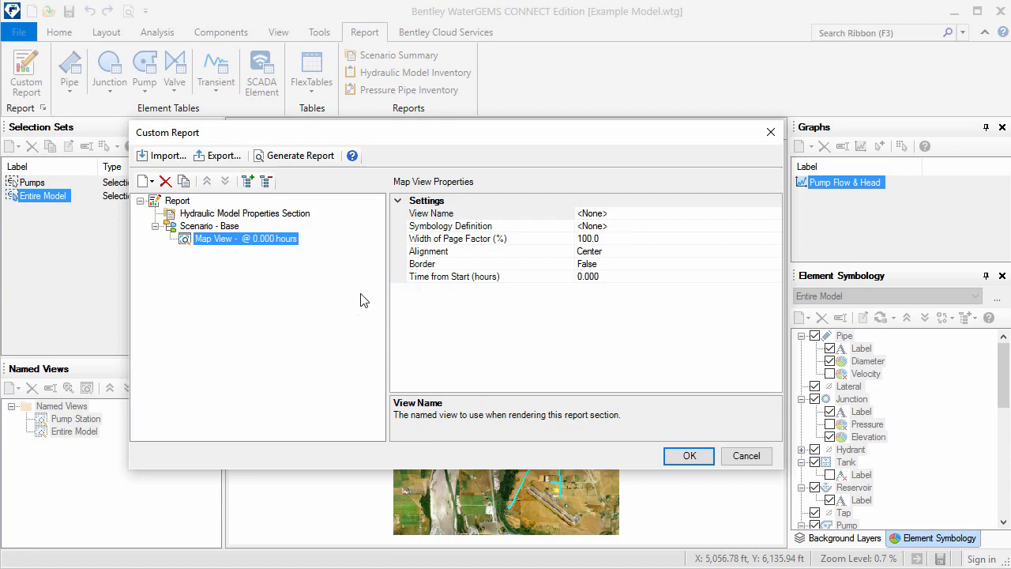
{"action": "mouse_move", "coordinate": [750, 219]}
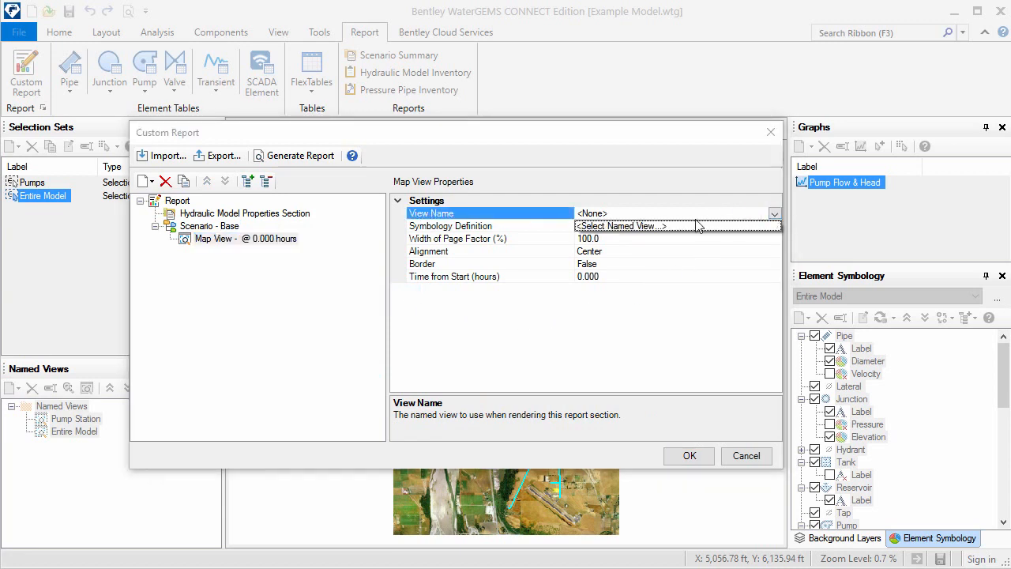
{"action": "left_click", "coordinate": [774, 214]}
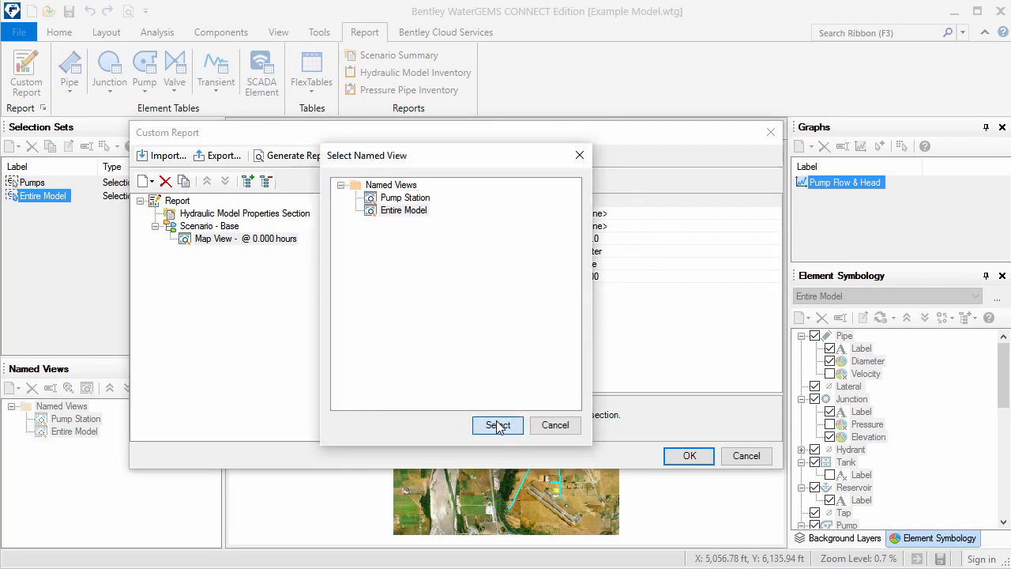
{"action": "left_click", "coordinate": [497, 425]}
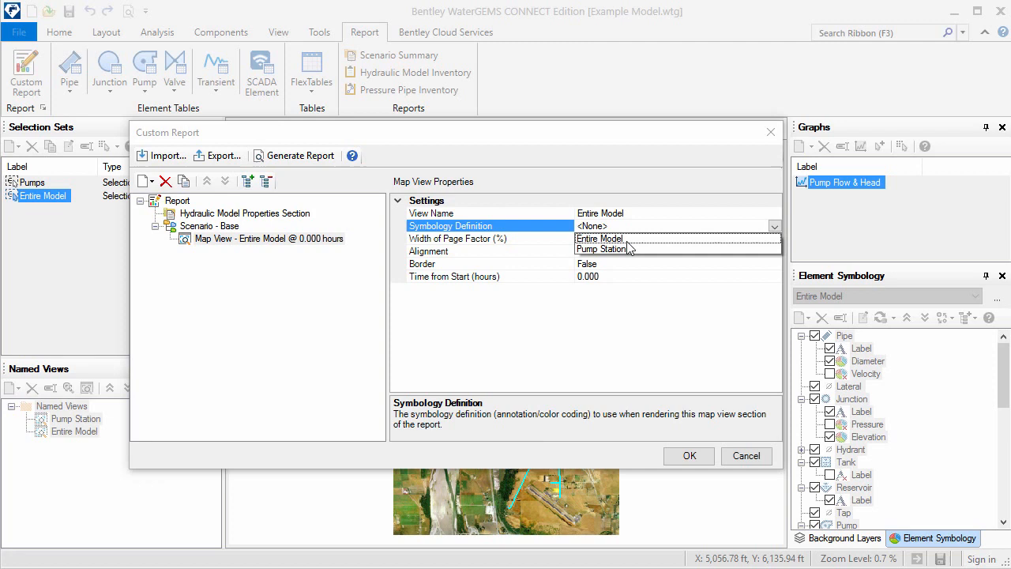
{"action": "left_click", "coordinate": [599, 237]}
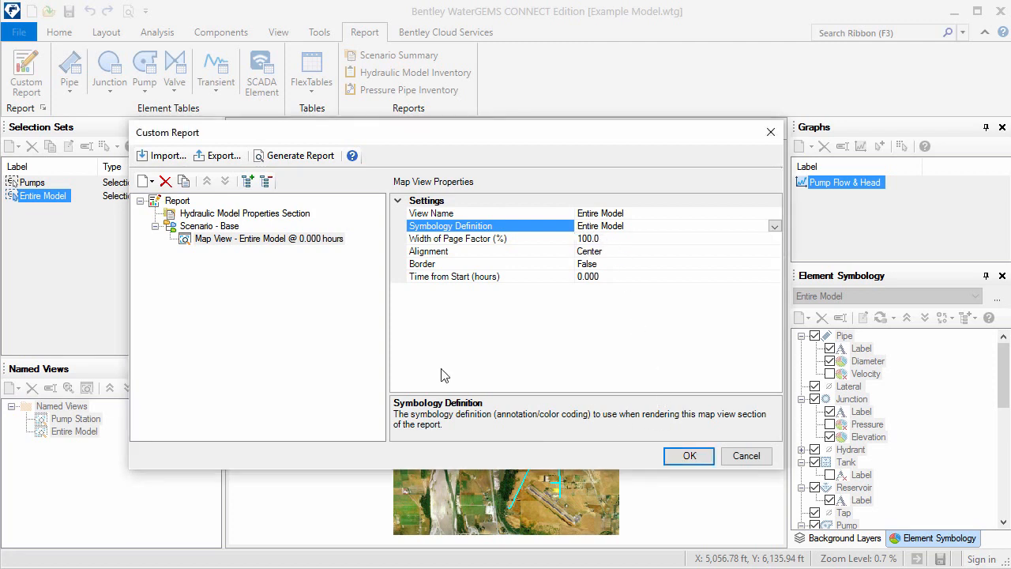
{"action": "left_click", "coordinate": [142, 181]}
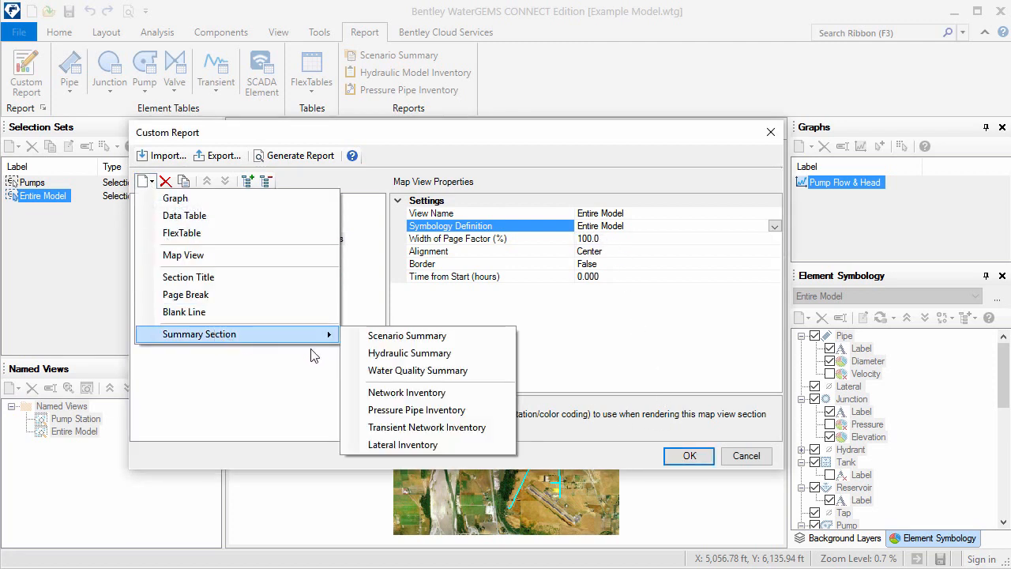
- Add Network Inventory, Scenario Summary and Hydraulic Summary sections, then a Section Title
{"action": "left_click", "coordinate": [407, 392]}
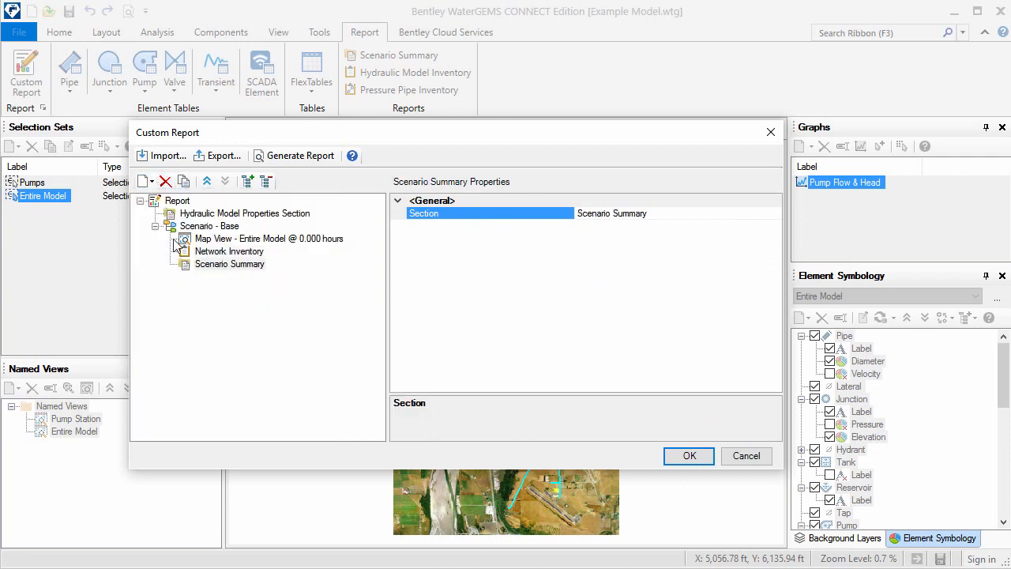
{"action": "left_click", "coordinate": [142, 181]}
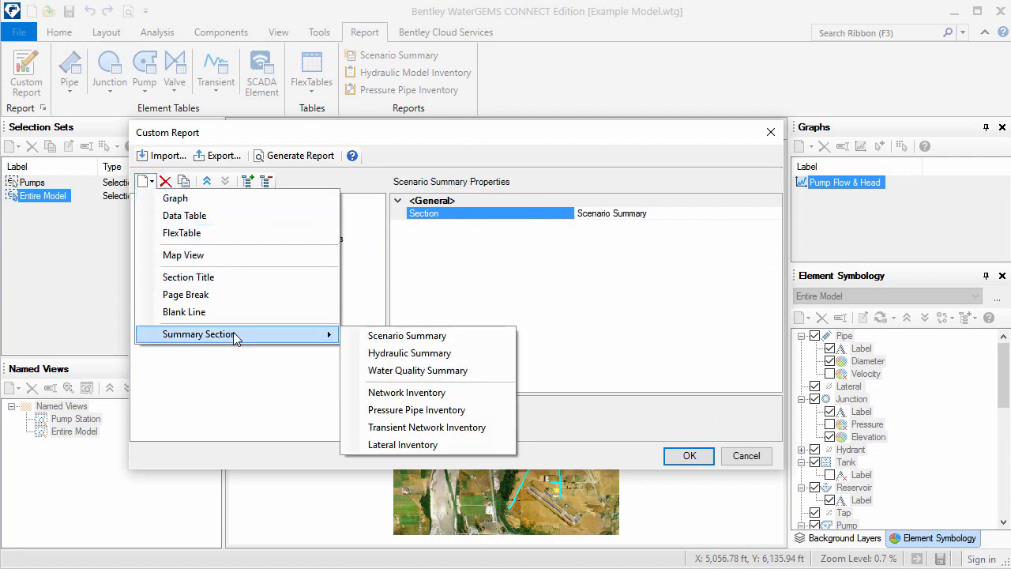
{"action": "mouse_move", "coordinate": [409, 352]}
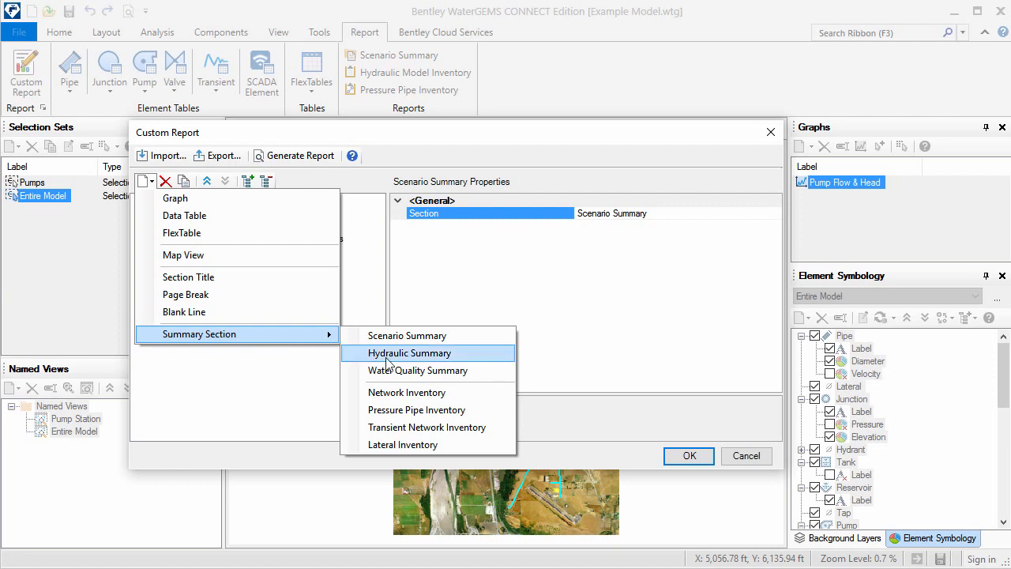
{"action": "left_click", "coordinate": [409, 352]}
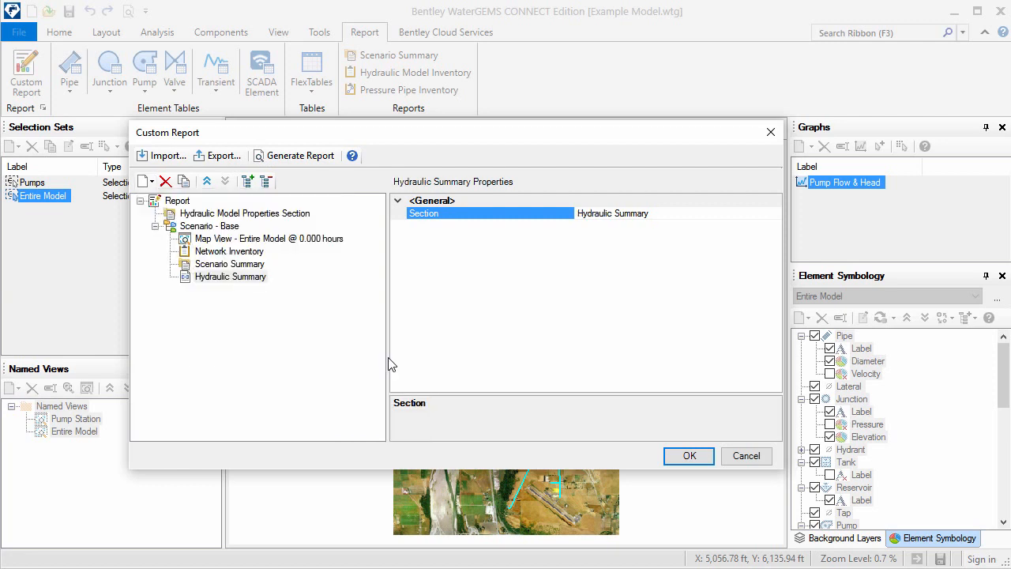
{"action": "left_click", "coordinate": [145, 181]}
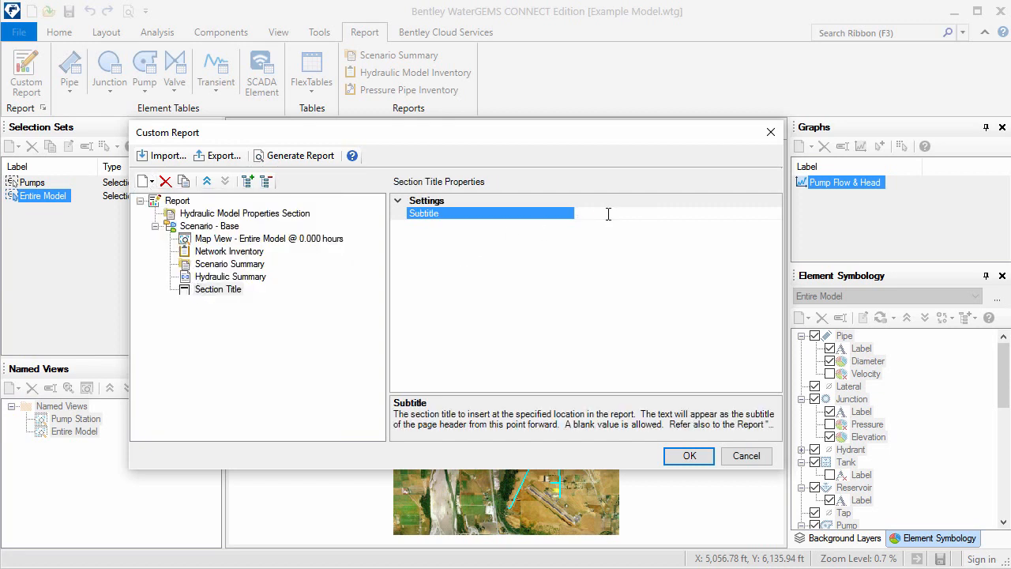
- Set the Section Title's subtitle to 'Pump Flow'
{"action": "type", "text": "Pump Flow"}
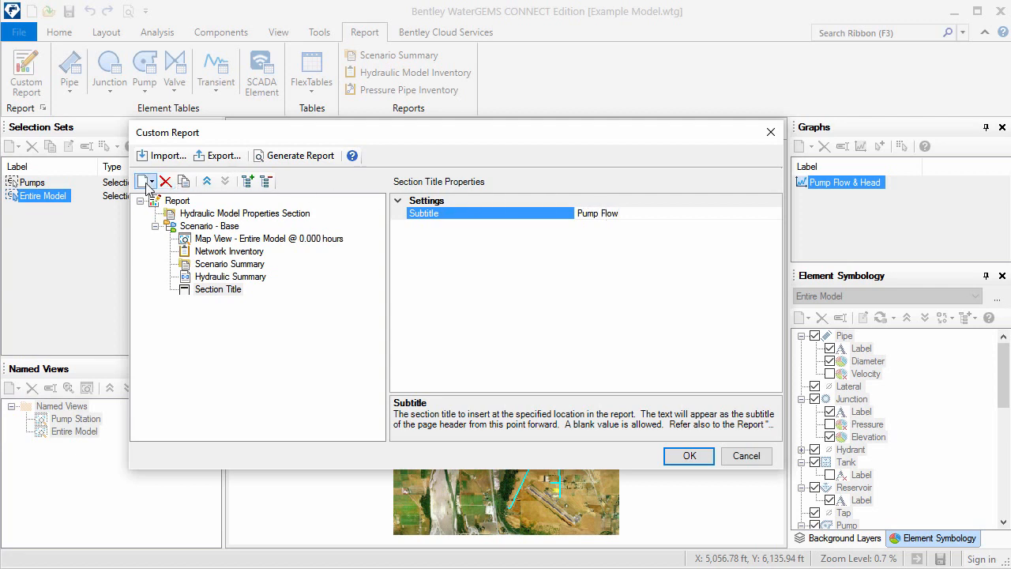
{"action": "left_click", "coordinate": [142, 181]}
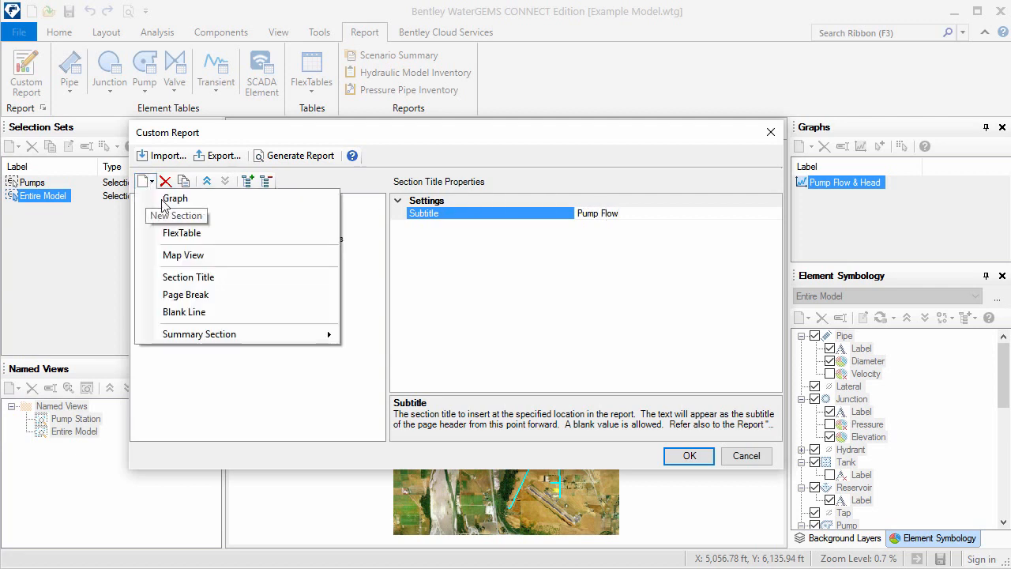
- Add another map view using the Pump Station named view
{"action": "left_click", "coordinate": [182, 254]}
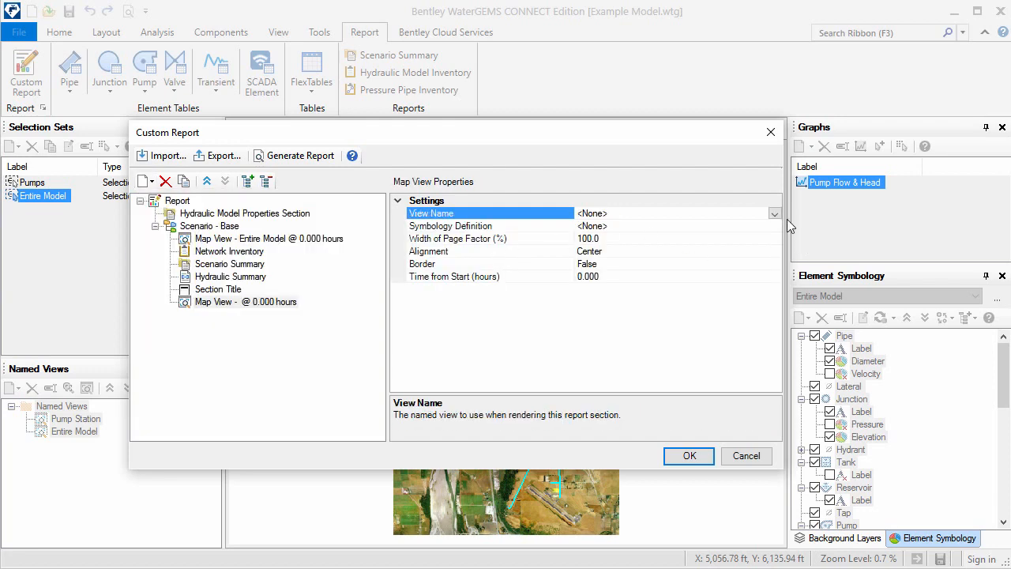
{"action": "left_click", "coordinate": [774, 214]}
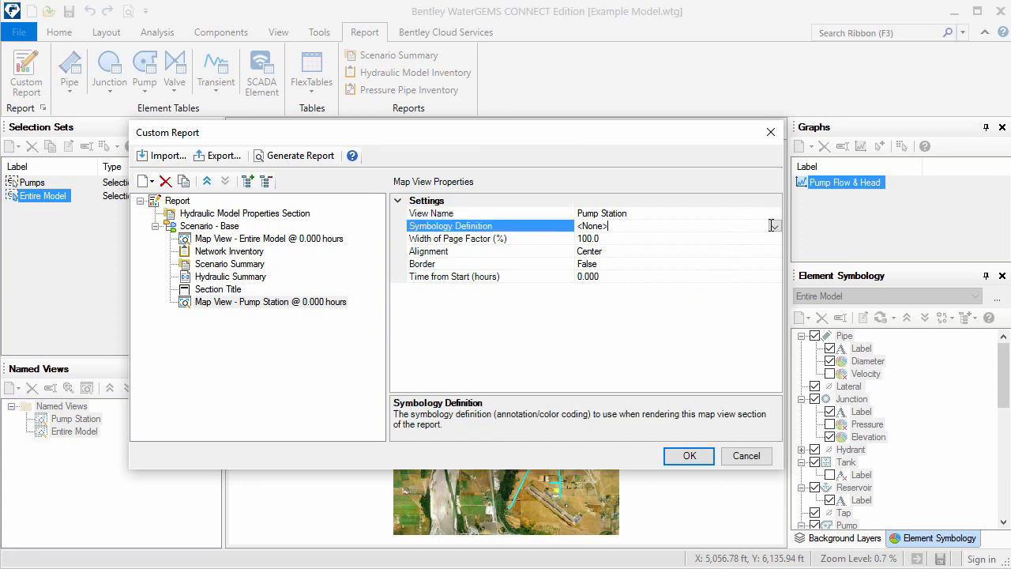
- Apply Pump Station symbology and add a Pump Flow & Head graph section
{"action": "left_click", "coordinate": [773, 226]}
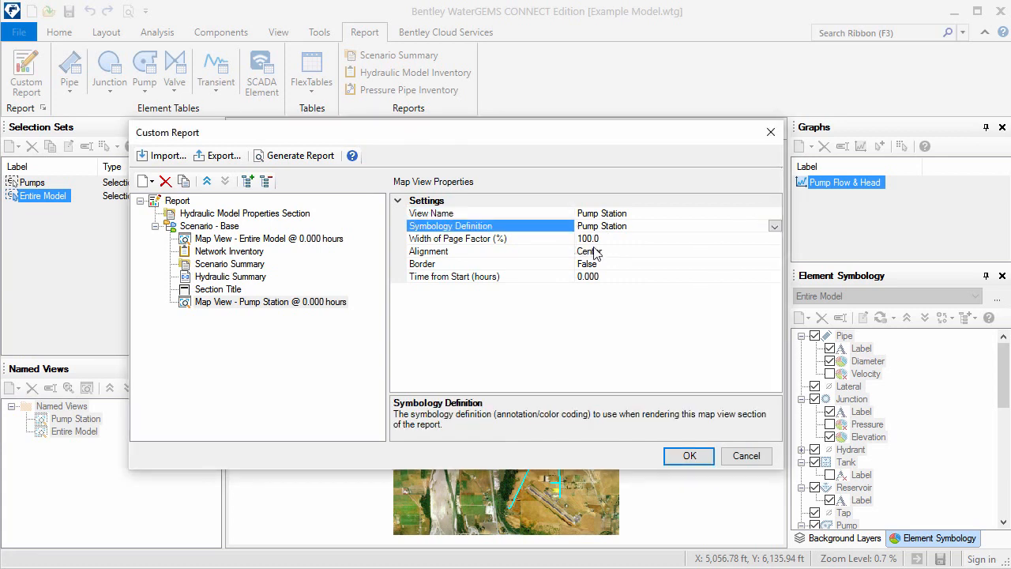
{"action": "left_click", "coordinate": [151, 181]}
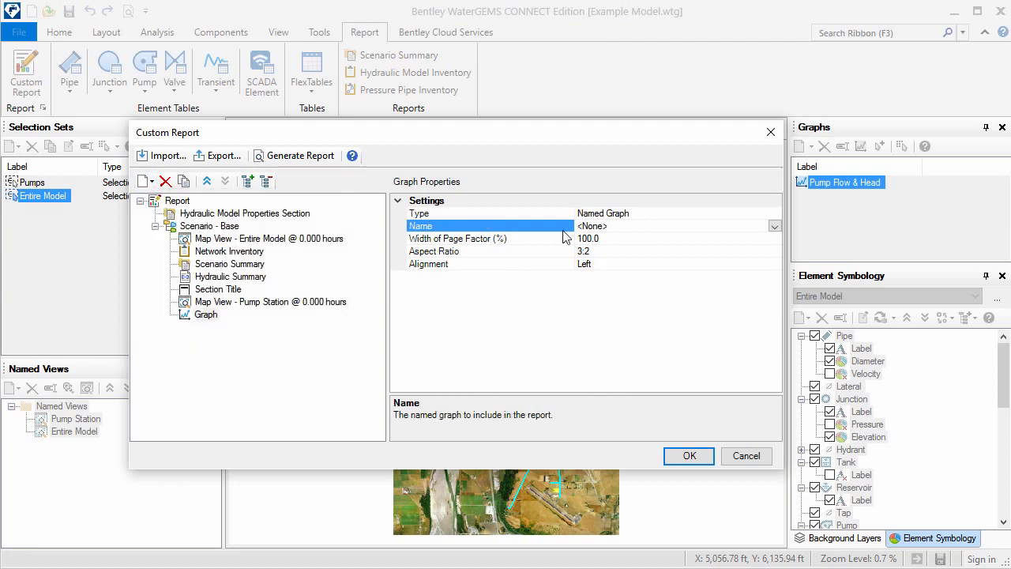
{"action": "left_click", "coordinate": [773, 213]}
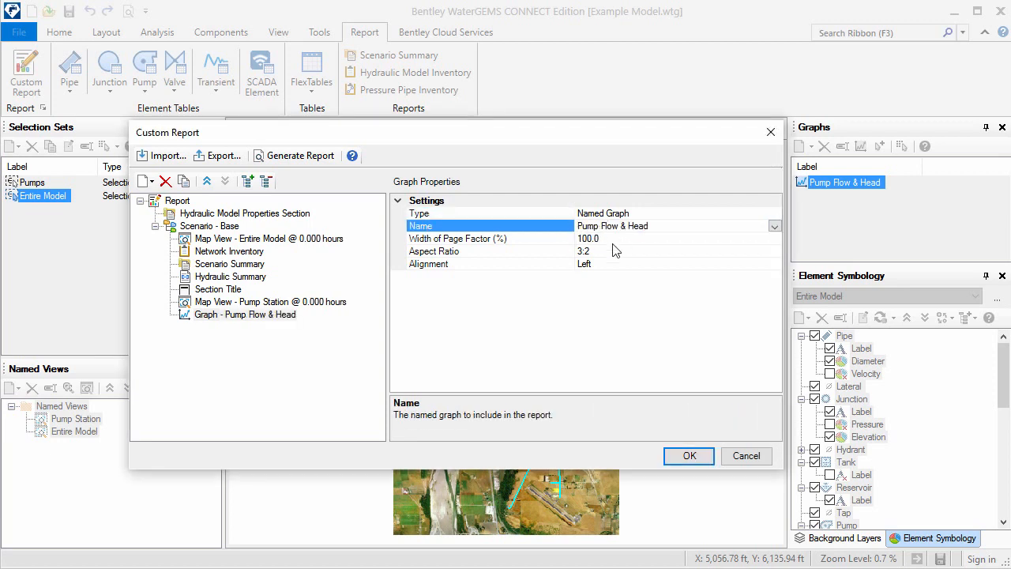
- Add a Pump Flow & Head data table section and a FlexTable section
{"action": "left_click", "coordinate": [144, 181]}
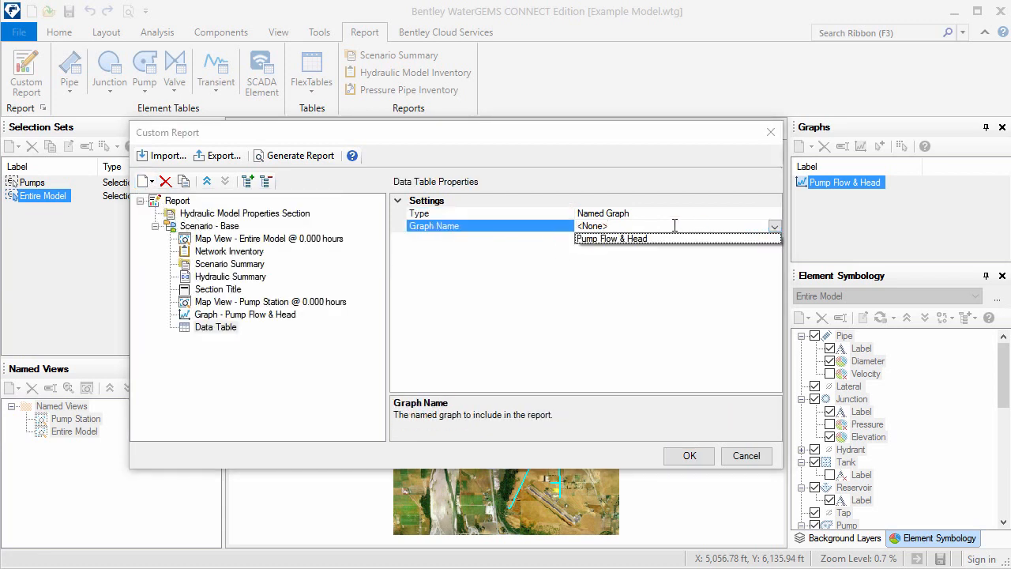
{"action": "left_click", "coordinate": [611, 237]}
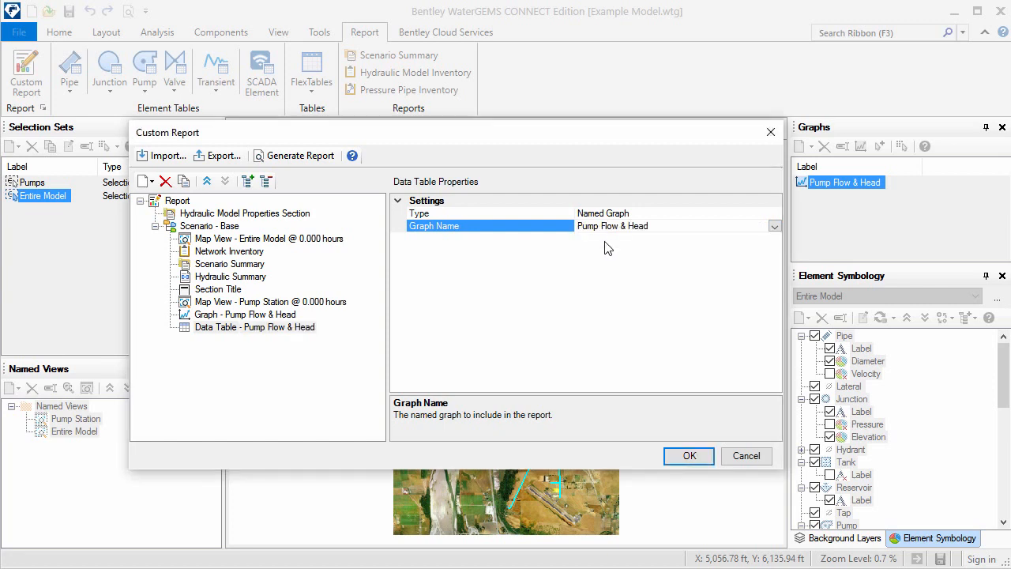
{"action": "mouse_move", "coordinate": [603, 245]}
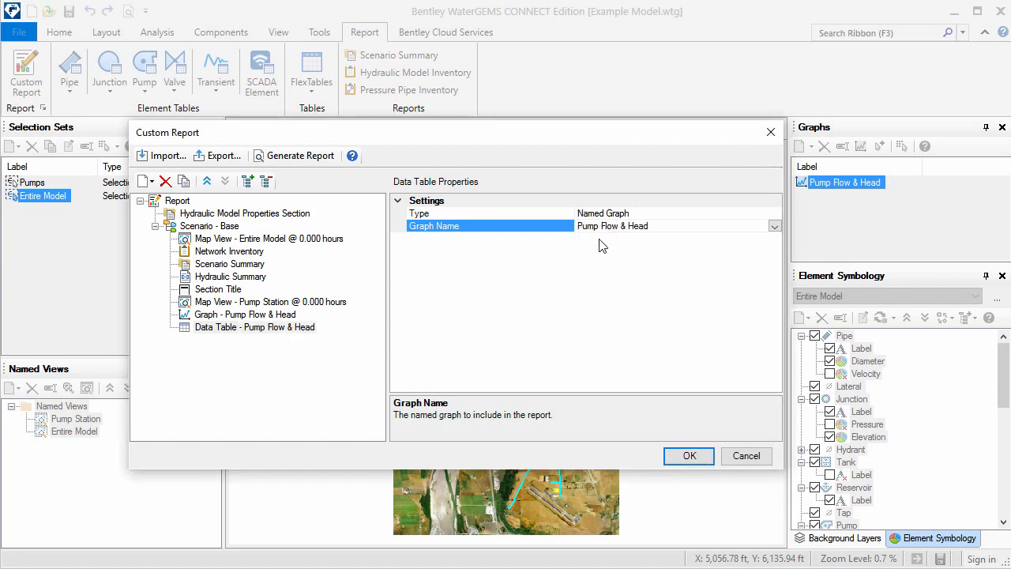
{"action": "left_click", "coordinate": [150, 181]}
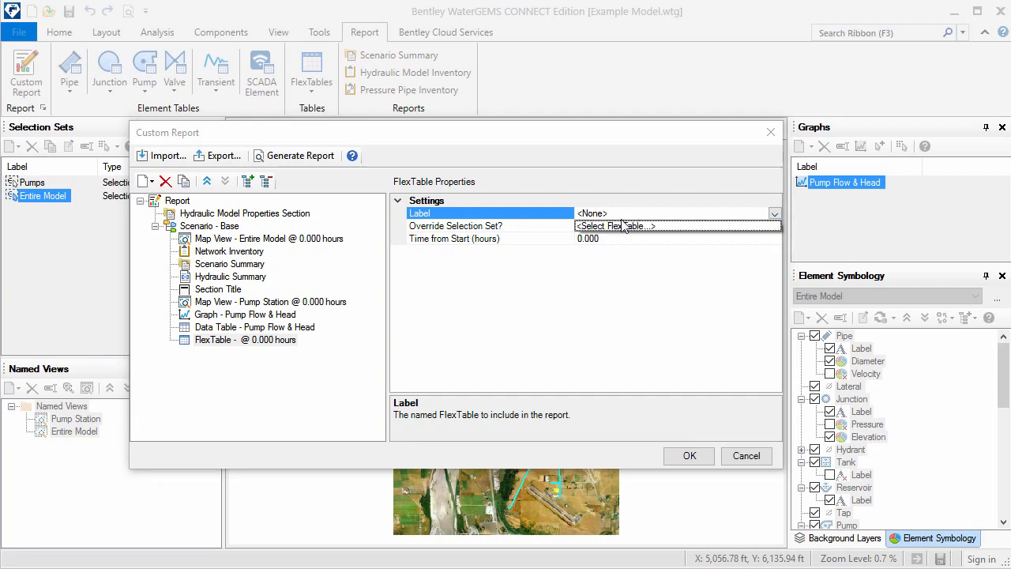
- Set the FlexTable section to Pumps (Basic) and begin adding page breaks
{"action": "left_click", "coordinate": [650, 226]}
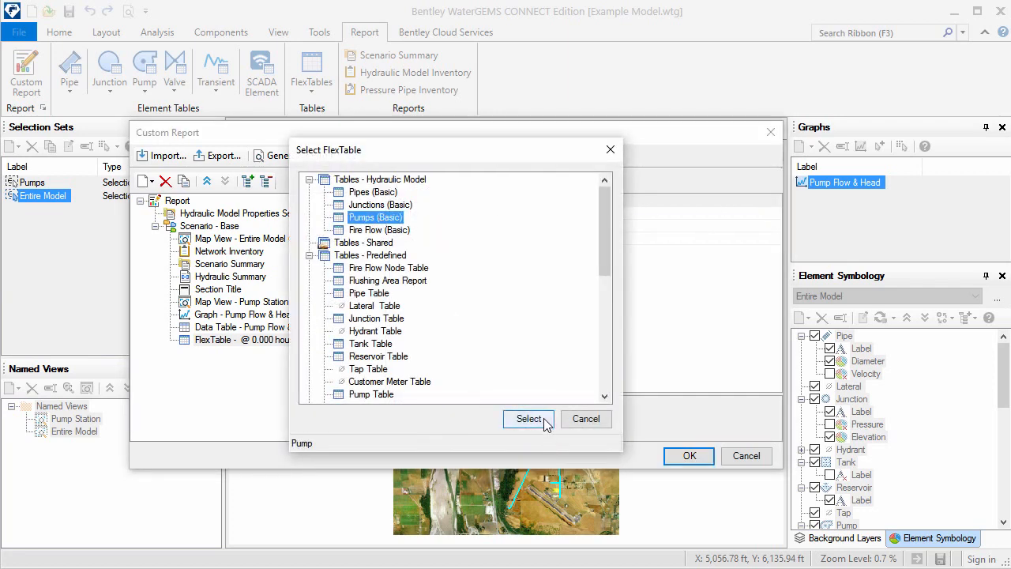
{"action": "left_click", "coordinate": [528, 418]}
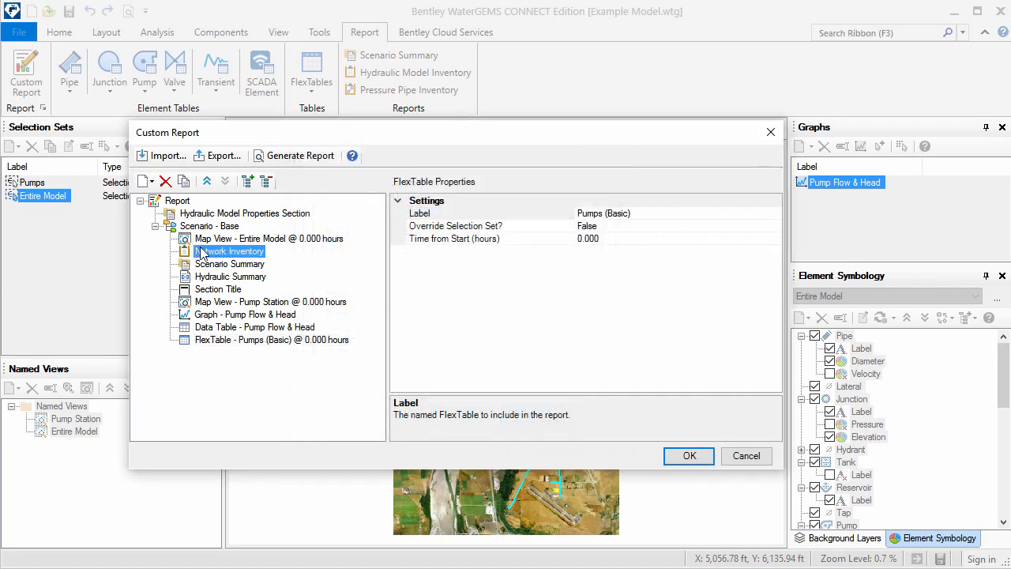
{"action": "left_click", "coordinate": [150, 181]}
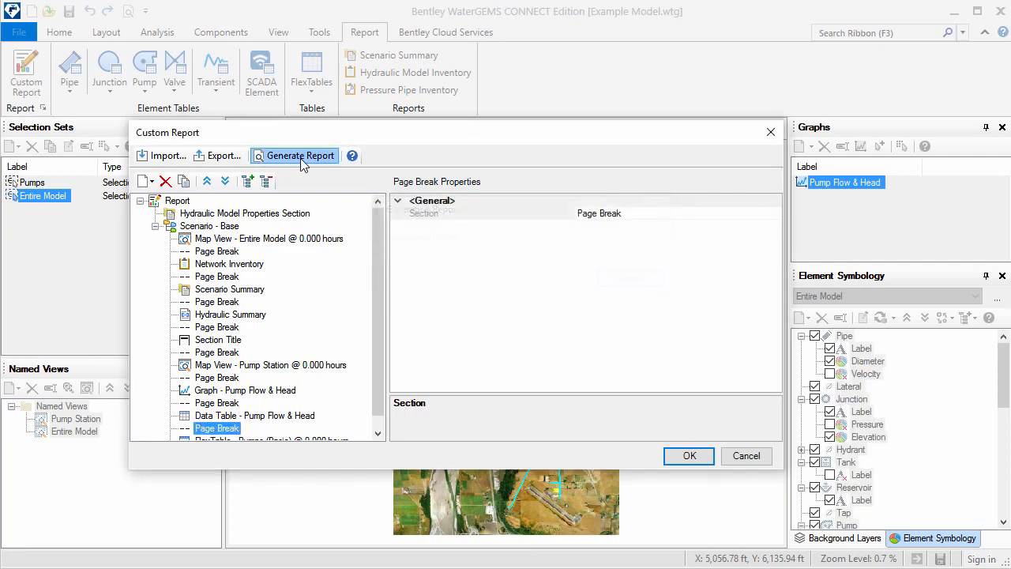
{"action": "left_click", "coordinate": [300, 156]}
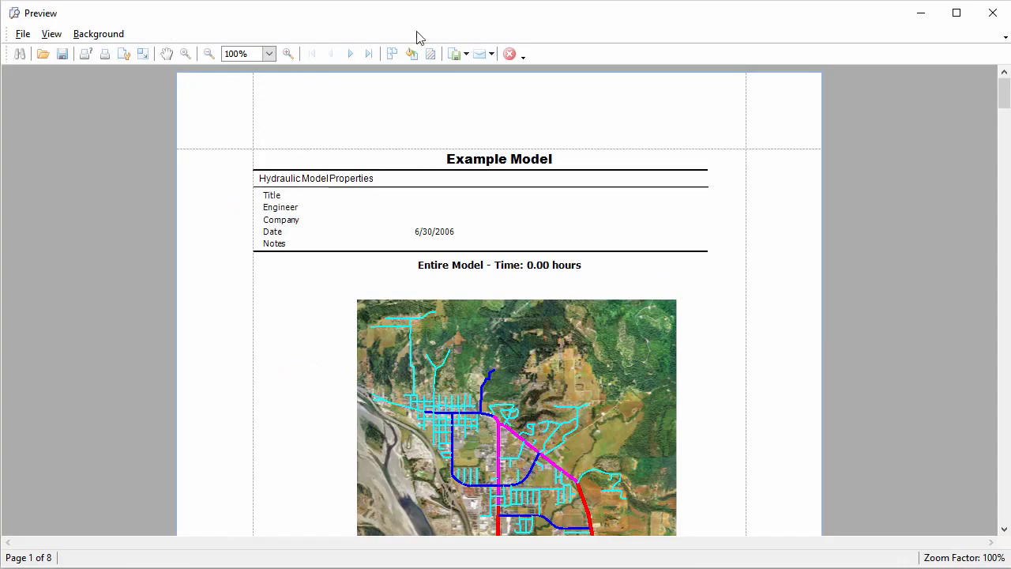
{"action": "left_click", "coordinate": [22, 33]}
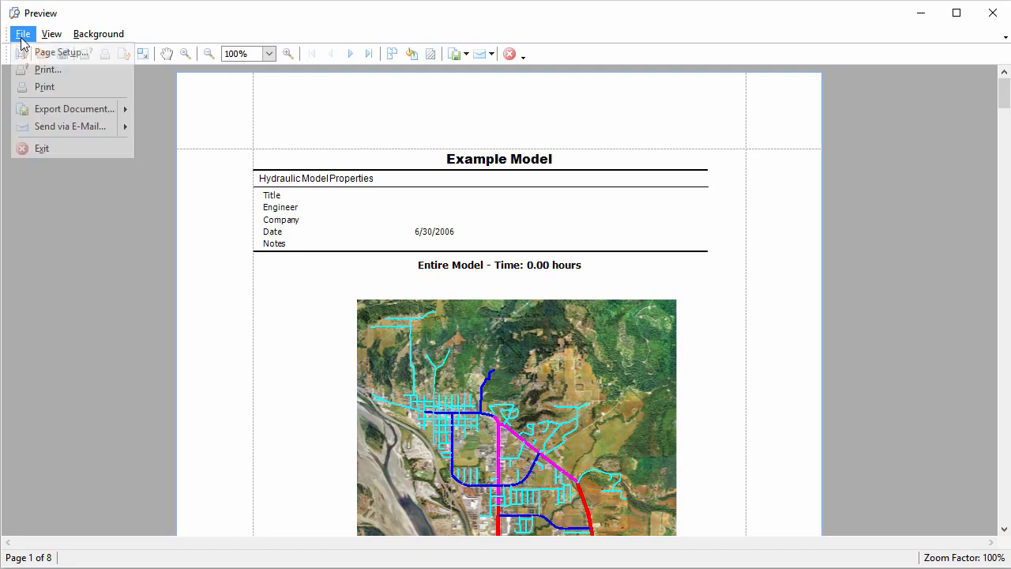
{"action": "left_click", "coordinate": [61, 52]}
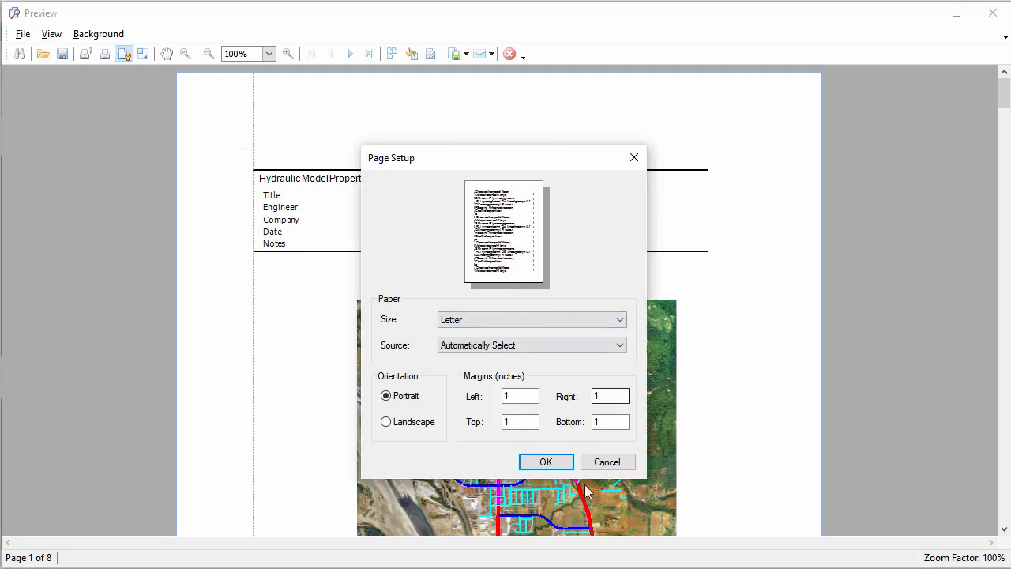
{"action": "left_click", "coordinate": [546, 461]}
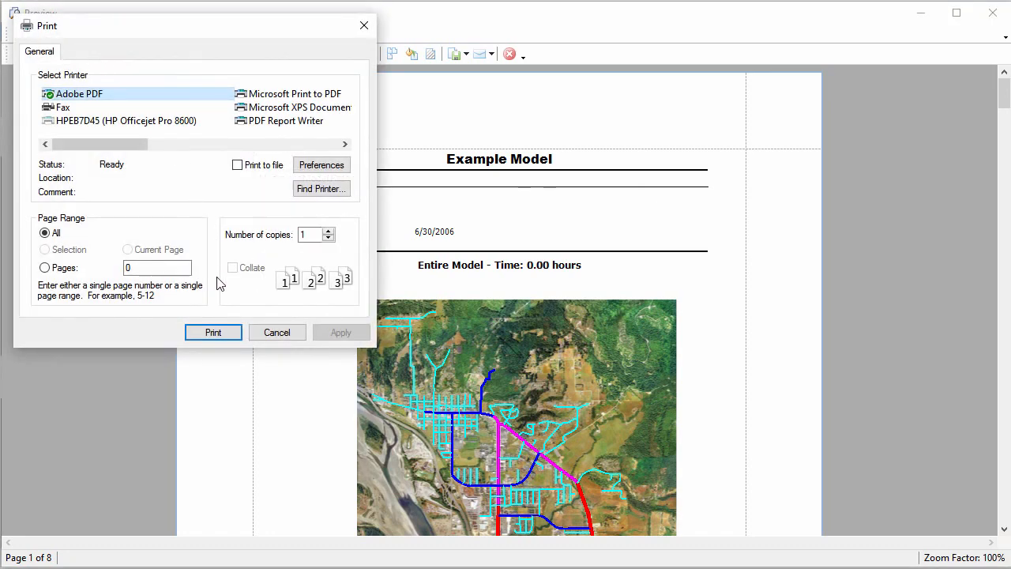
{"action": "left_click", "coordinate": [276, 332]}
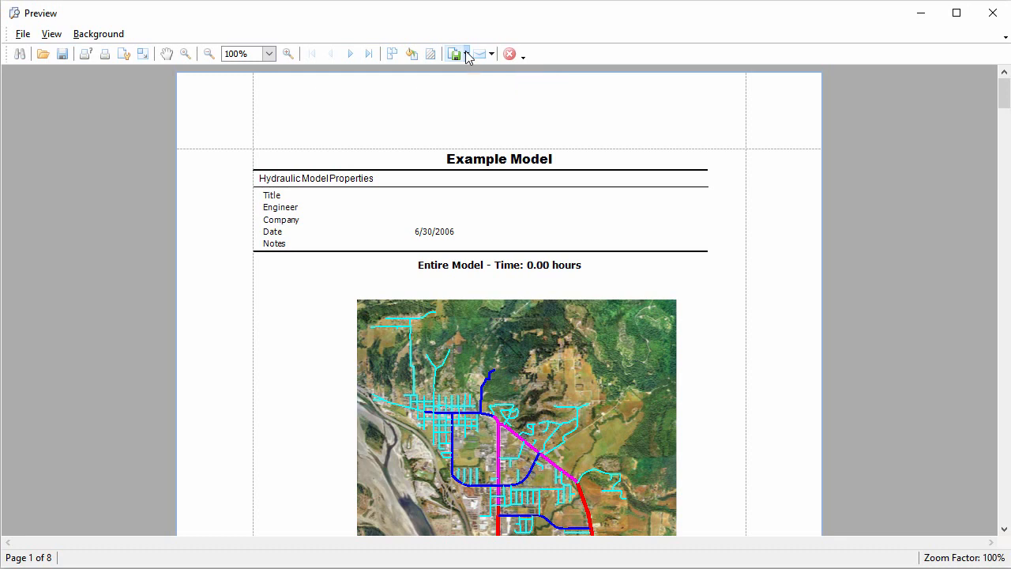
{"action": "left_click", "coordinate": [490, 54]}
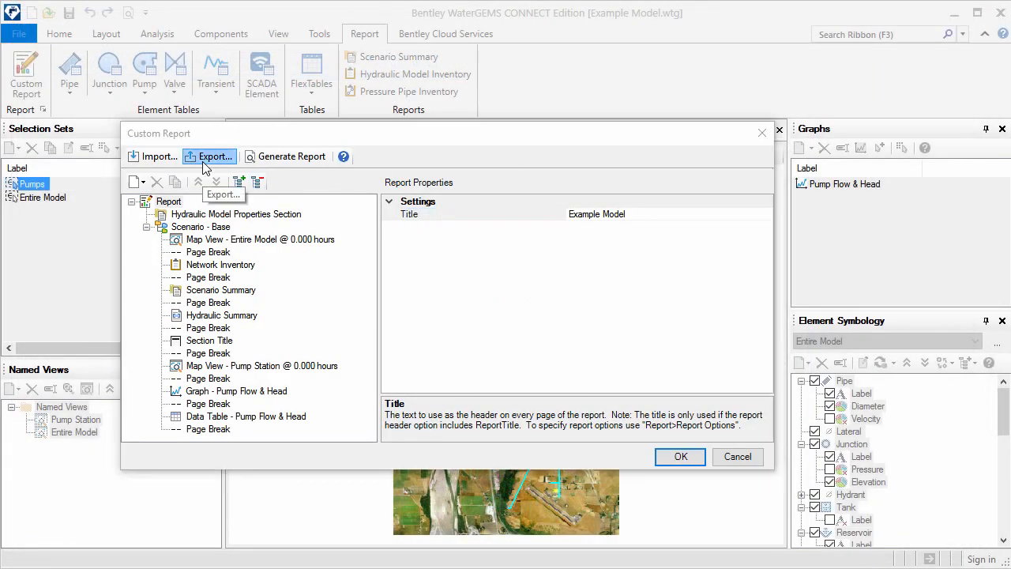
- Export the definition as 'Example Custom Report Definition.rptx' and close the editor
{"action": "left_click", "coordinate": [209, 155]}
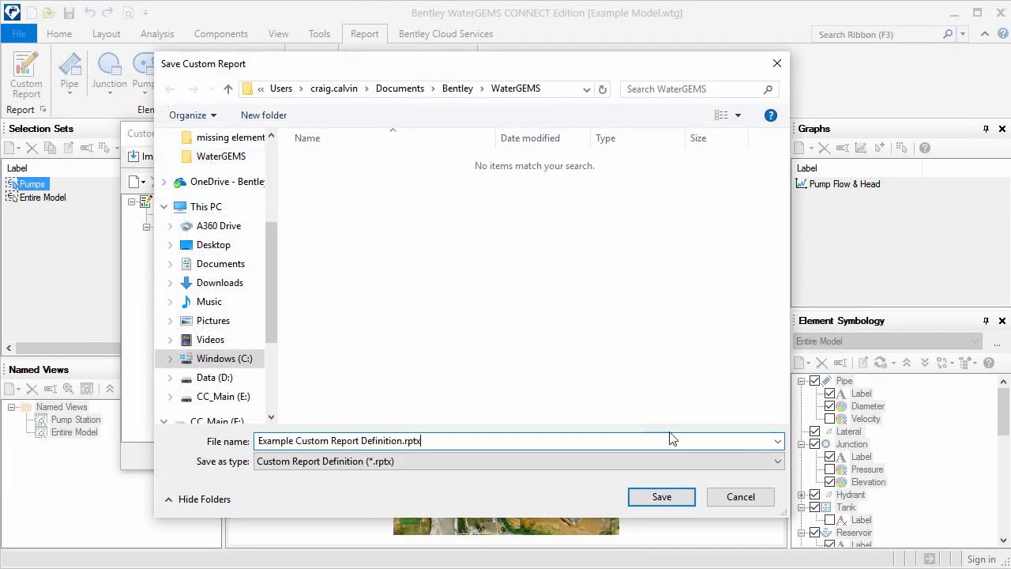
{"action": "mouse_move", "coordinate": [661, 495]}
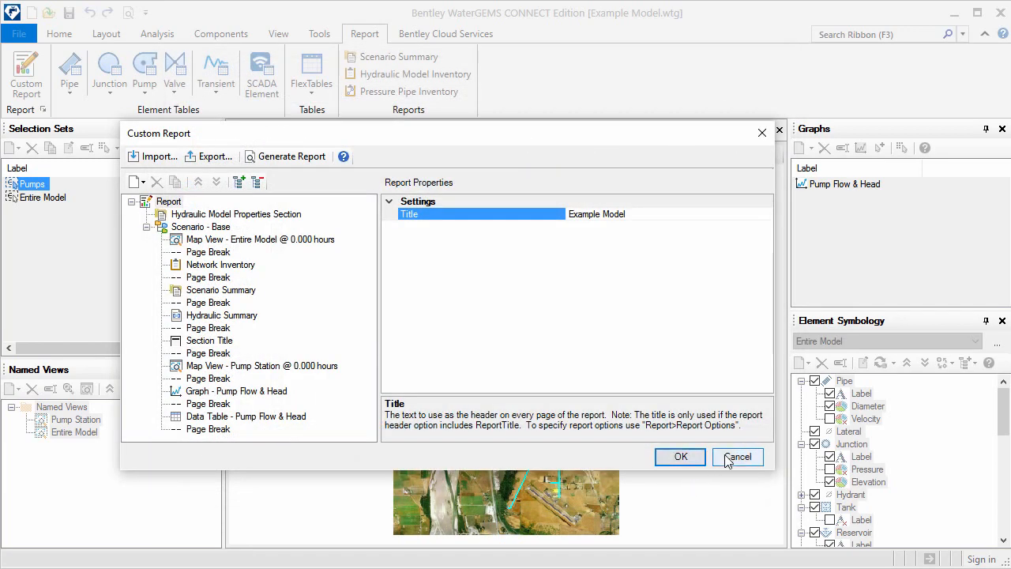
{"action": "left_click", "coordinate": [738, 457]}
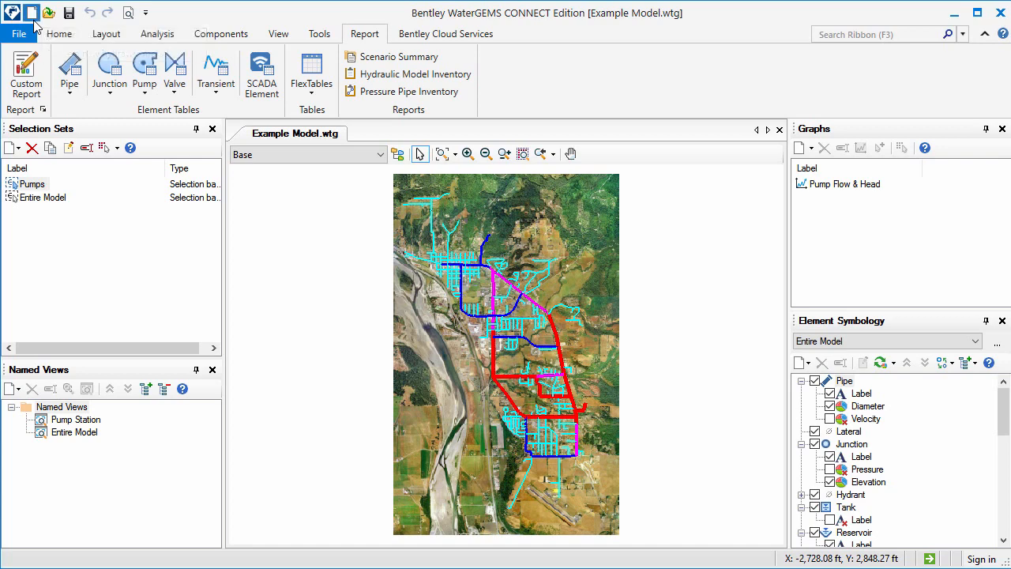
- Create a new model and import 'Example Custom Report Definition.rptx' into Custom Report
{"action": "left_click", "coordinate": [30, 13]}
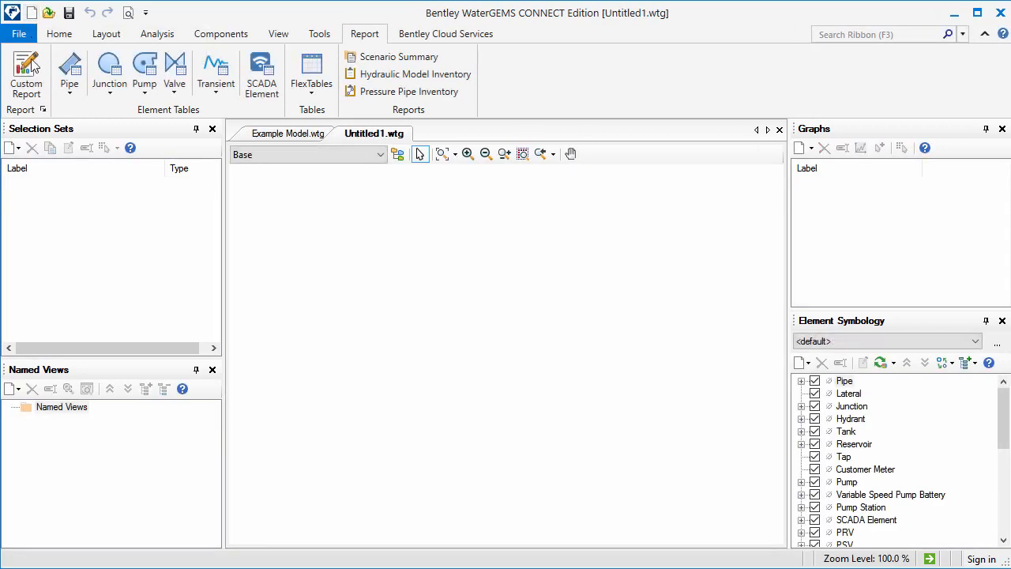
{"action": "left_click", "coordinate": [26, 75]}
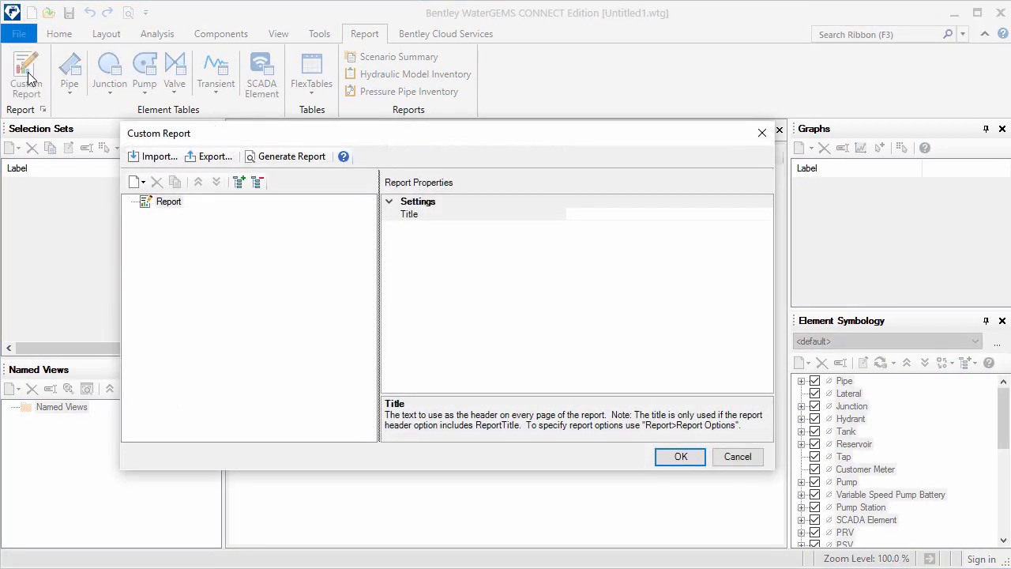
{"action": "left_click", "coordinate": [158, 157]}
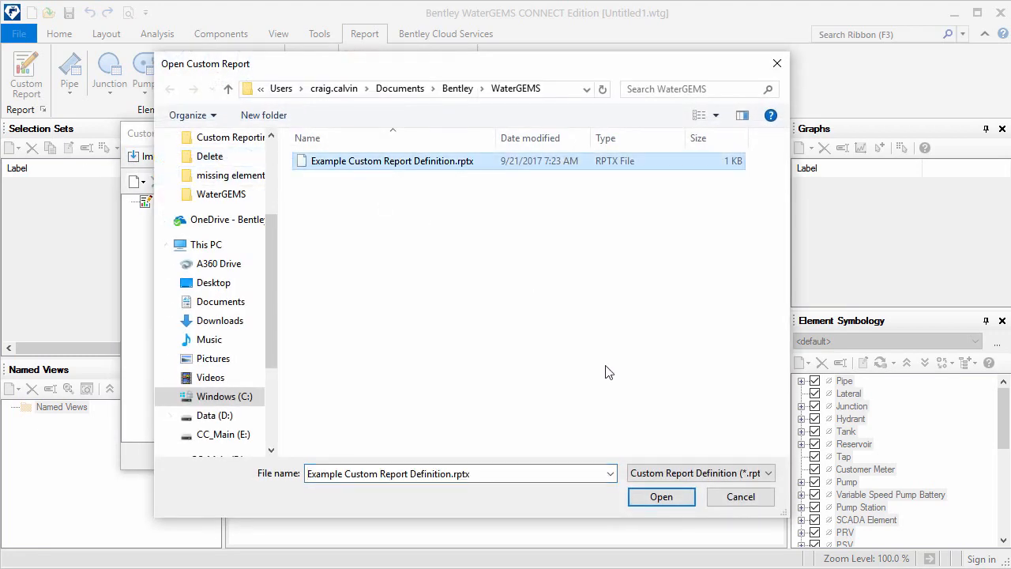
{"action": "left_click", "coordinate": [661, 496]}
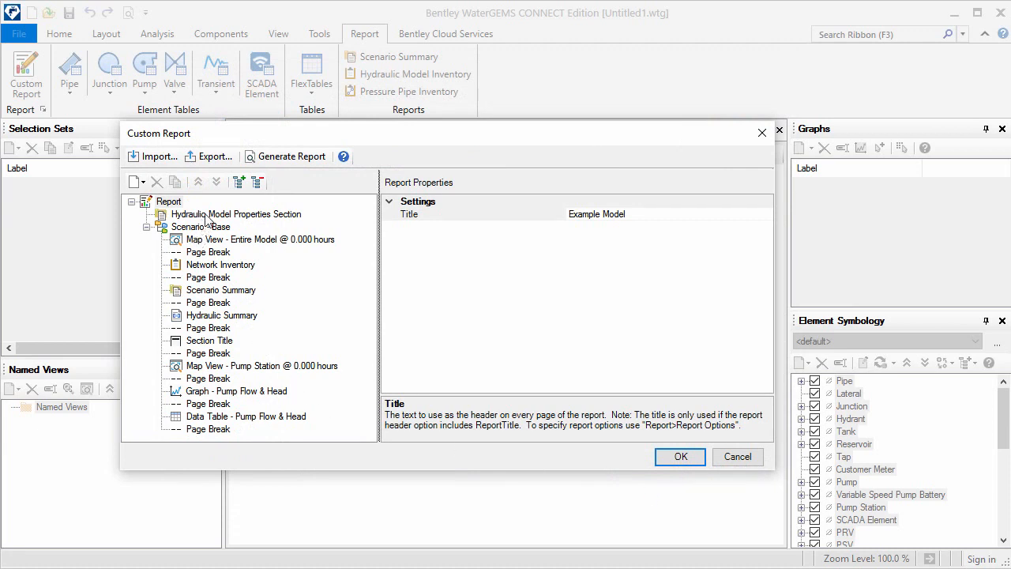
- Review the imported Hydraulic Model Properties, Base scenario and Entire Model map view
{"action": "left_click", "coordinate": [235, 214]}
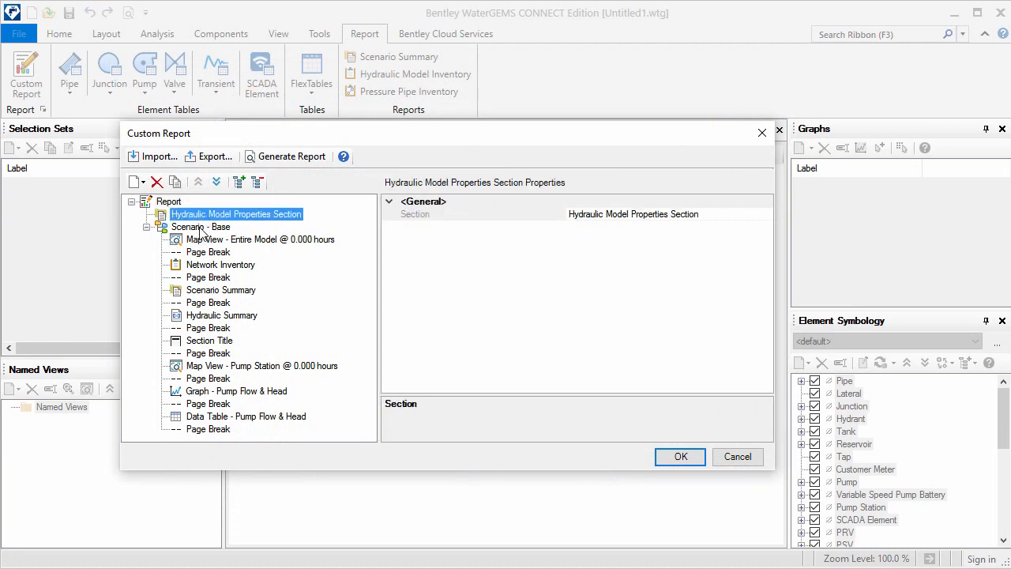
{"action": "left_click", "coordinate": [201, 227]}
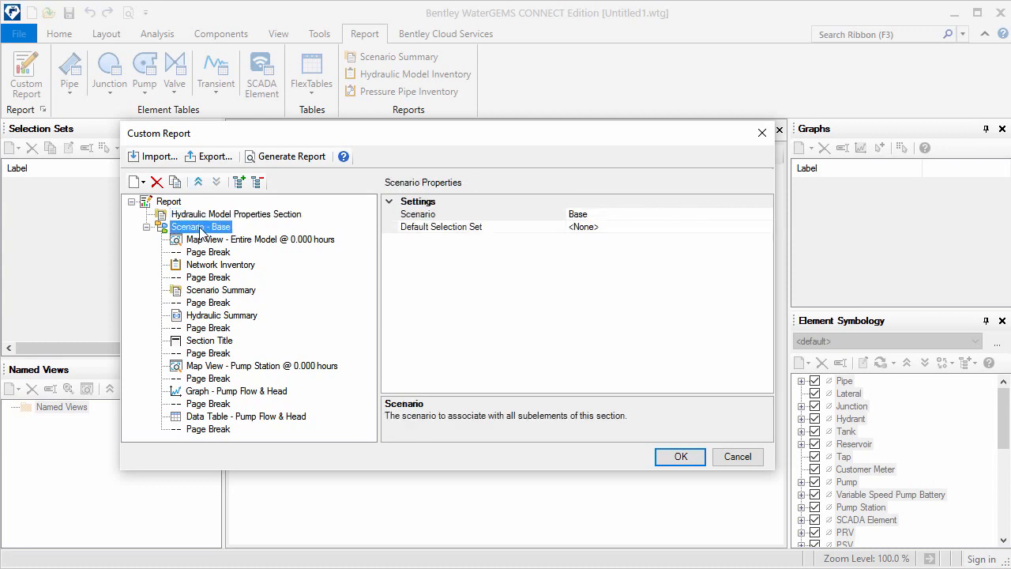
{"action": "left_click", "coordinate": [260, 240]}
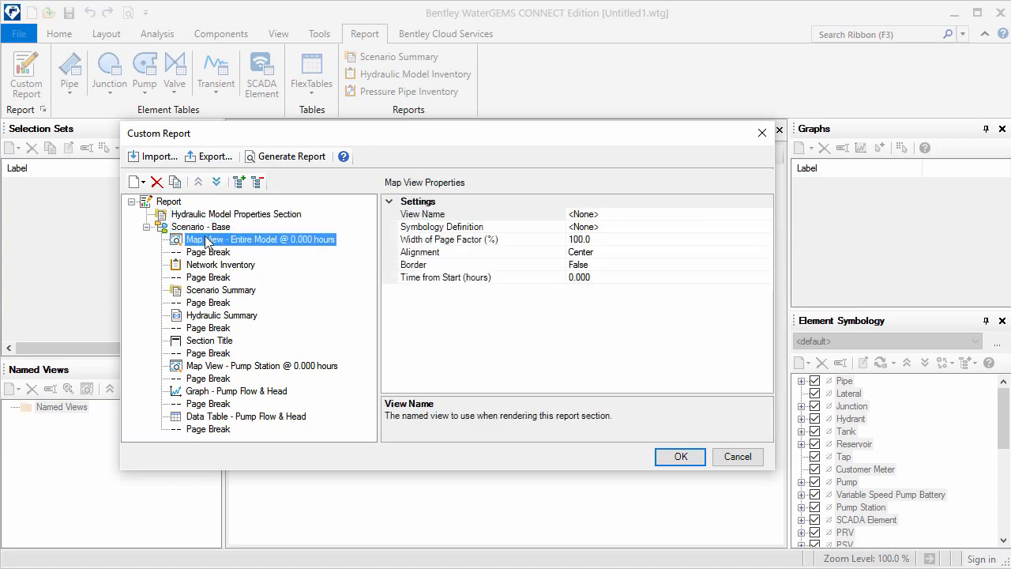